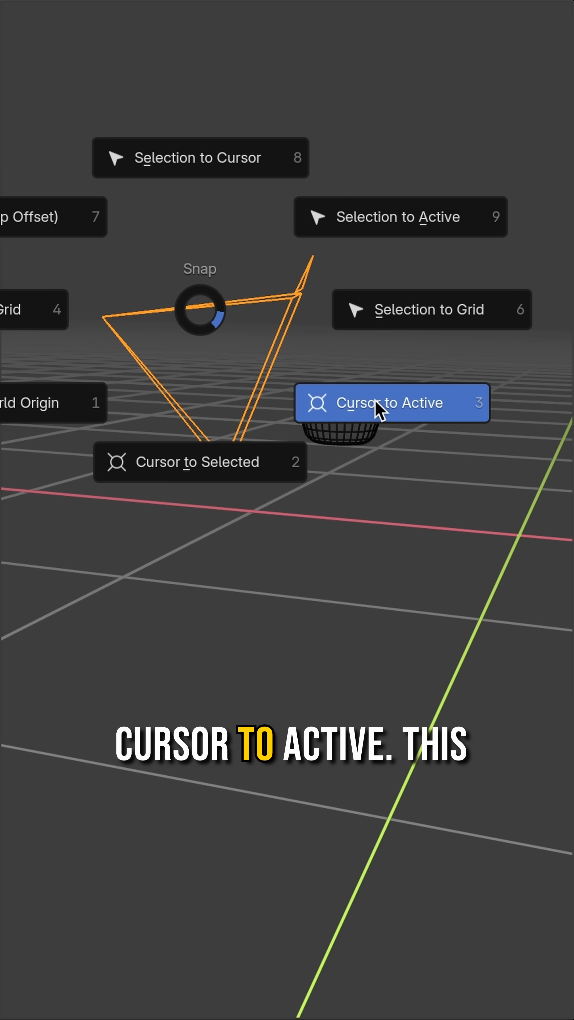
Step: Snap the 3D cursor to the active camera and reveal the Transform Pivot Point options
{"action": "left_click", "coordinate": [391, 403]}
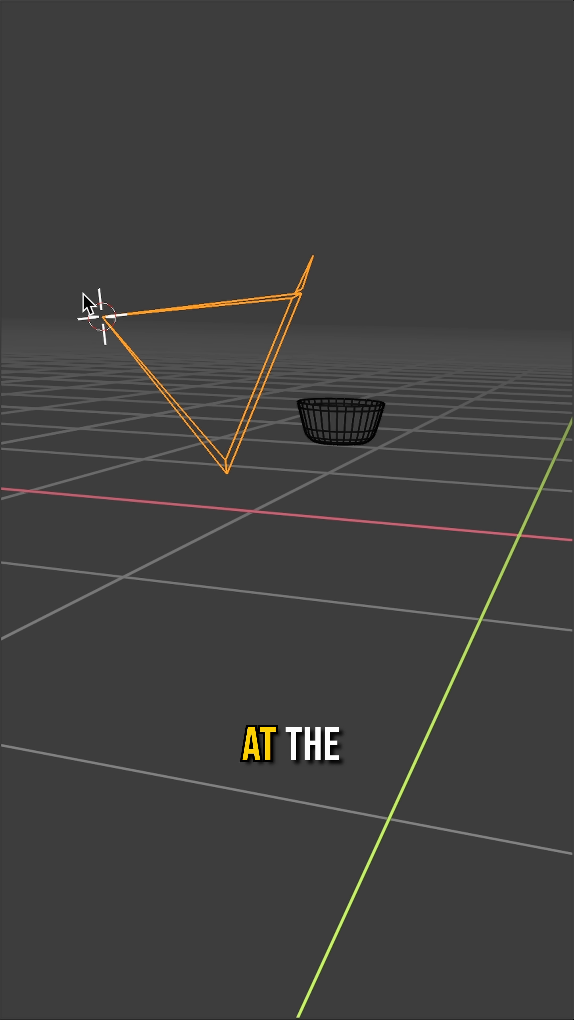
{"action": "left_click", "coordinate": [160, 21]}
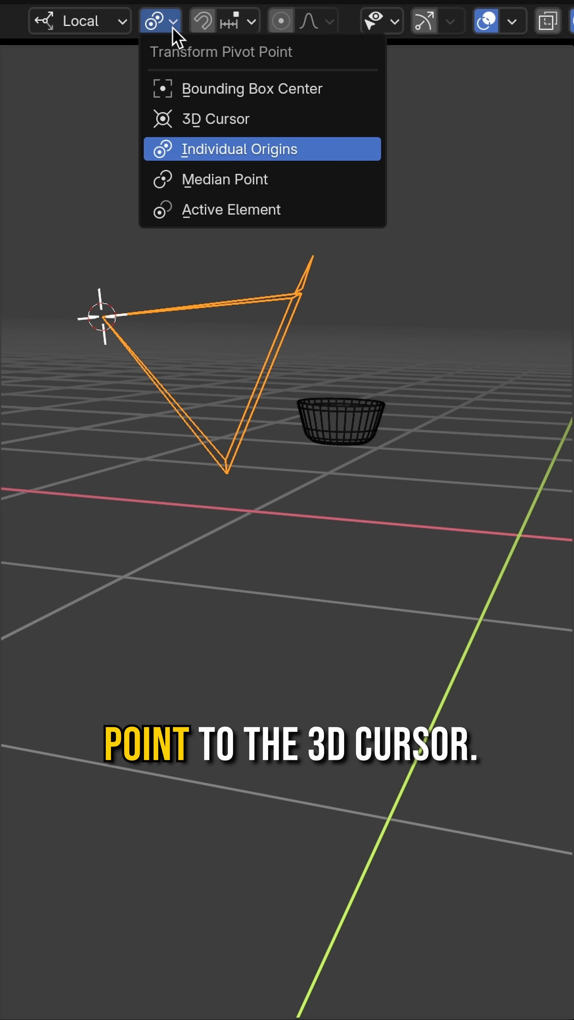